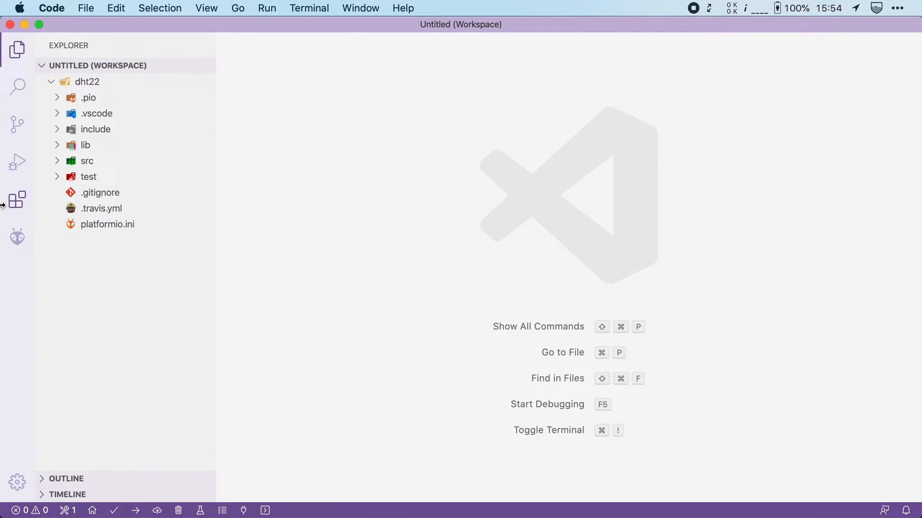
Search the PlatformIO library registry for 'DHT' to find Adafruit's DHT sensor library, then return to the Explorer
left_click(18, 237)
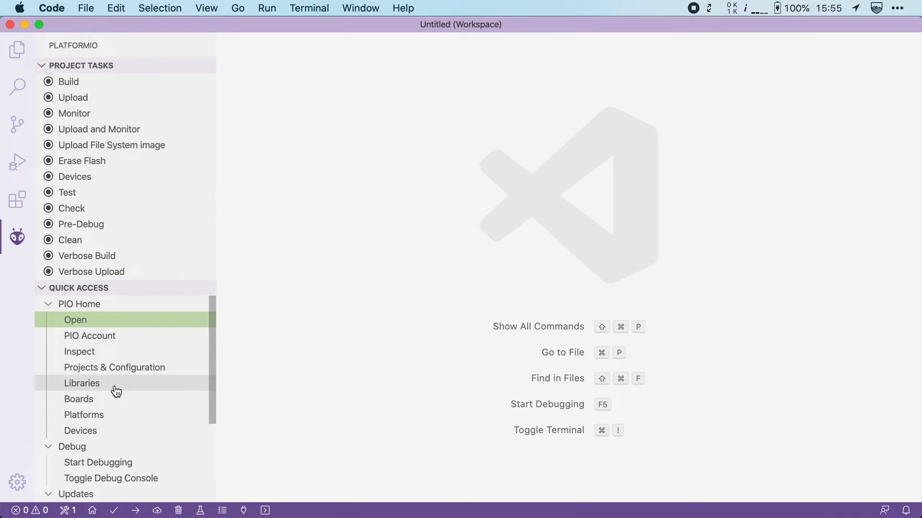
left_click(82, 383)
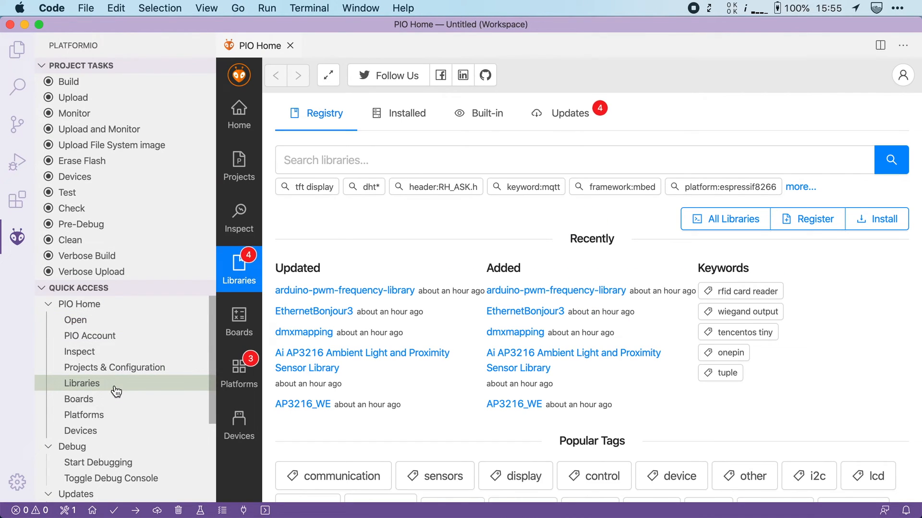
left_click(575, 160)
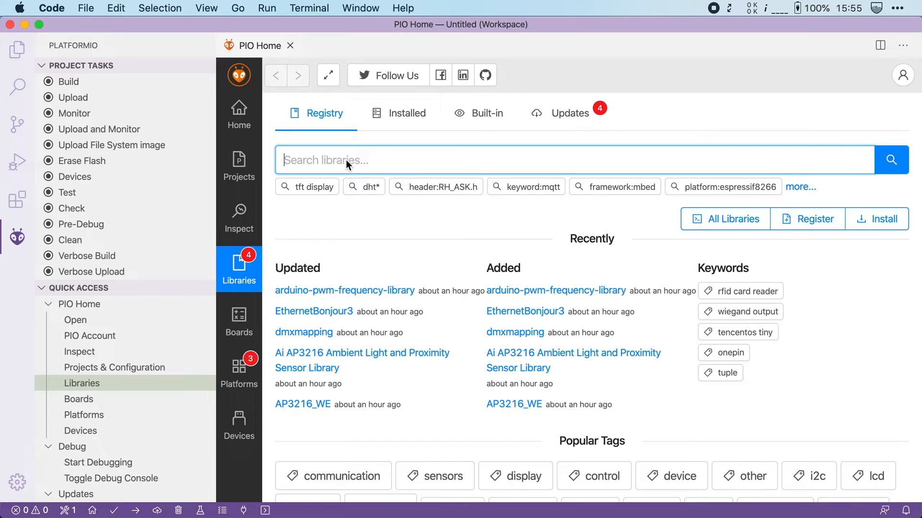
type("DHT")
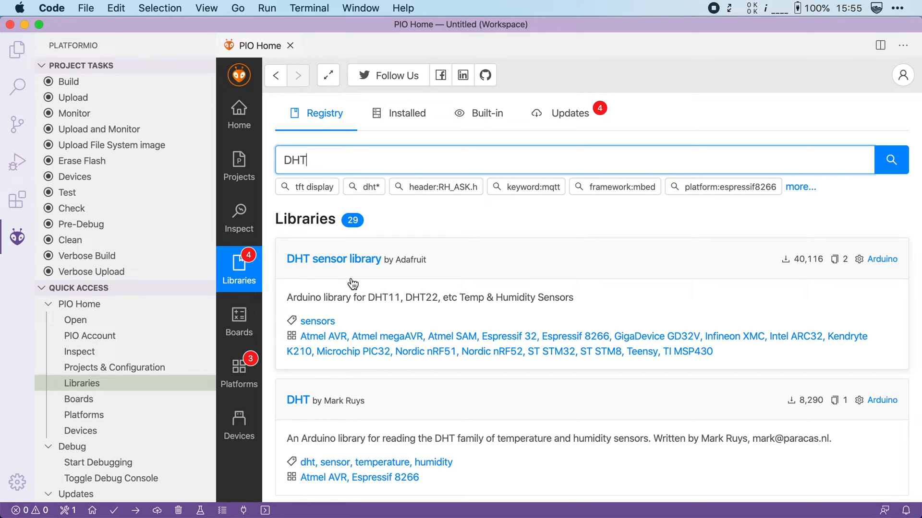
left_click(16, 50)
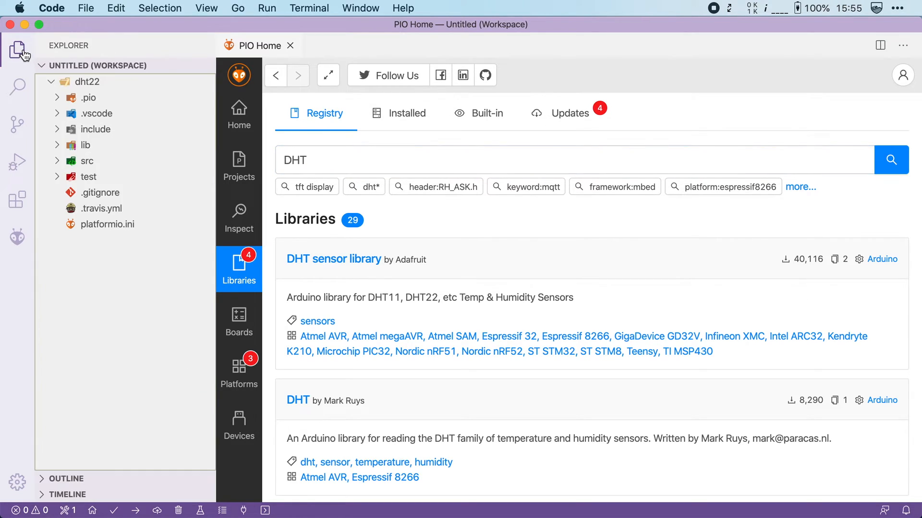
Add 'lib_deps =' with 'DHT sensor library' beneath it in platformio.ini
left_click(108, 224)
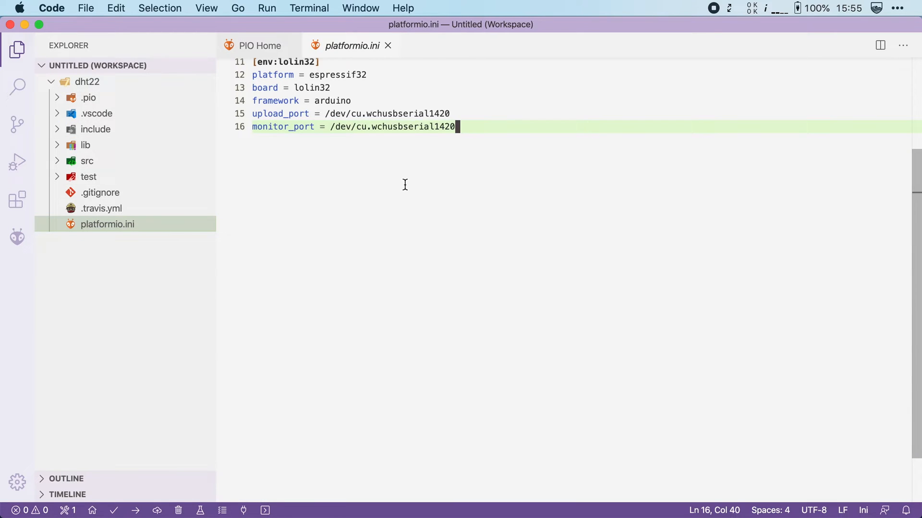
type("lib_d")
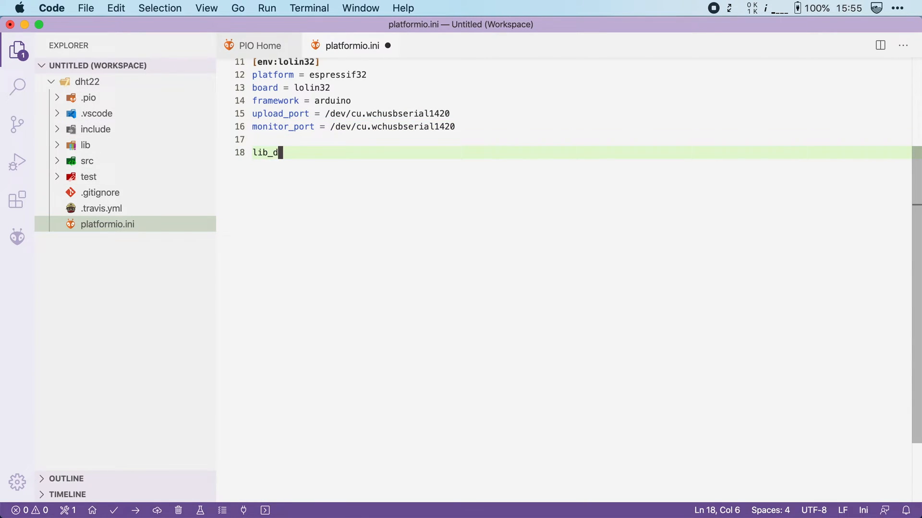
type("eps =")
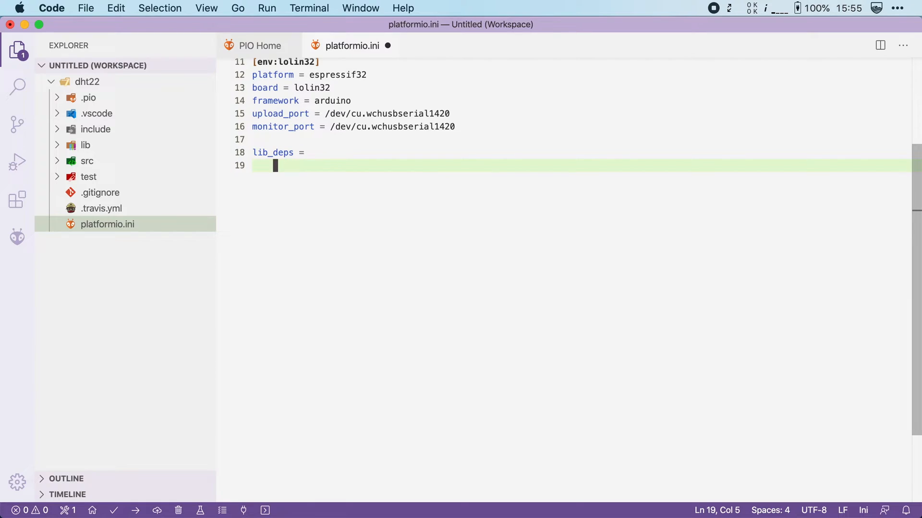
type("DHT sensor")
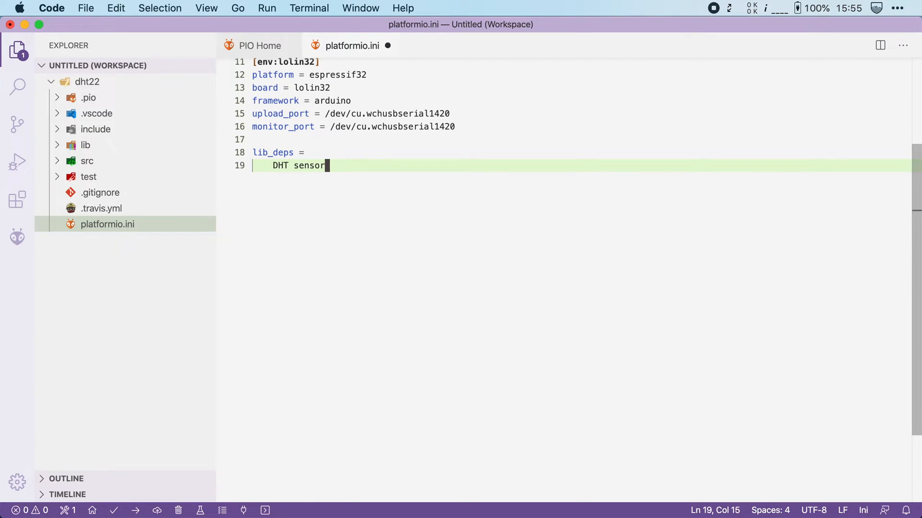
type("library")
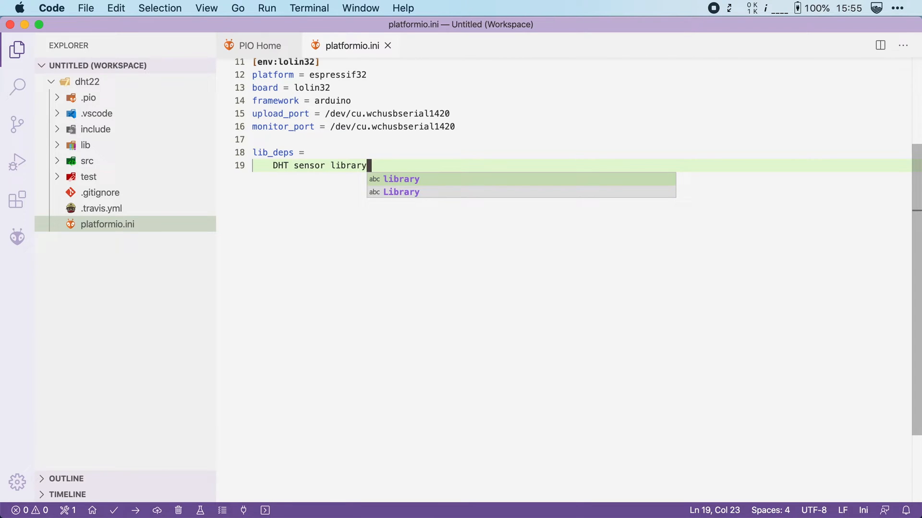
left_click(88, 160)
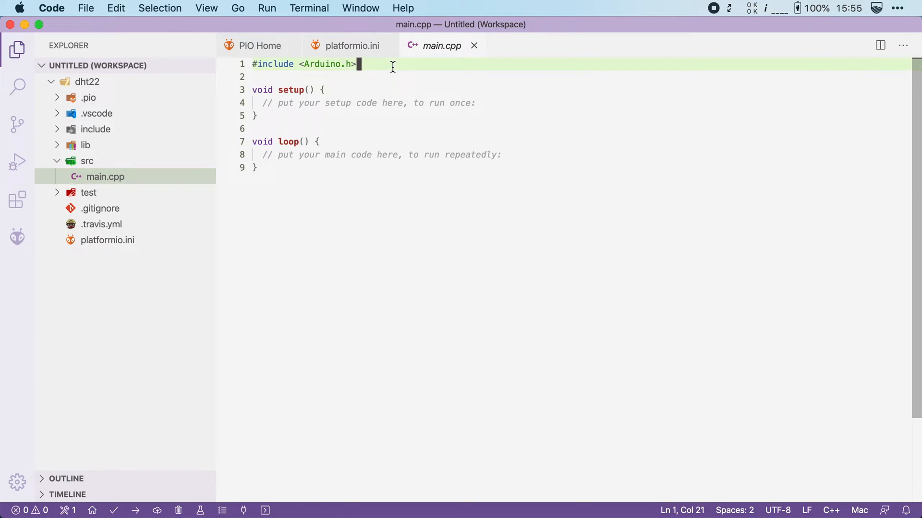
Include <DHT.h> and declare 'DHT my_sensor(5, DHT22);' above setup()
type("#include")
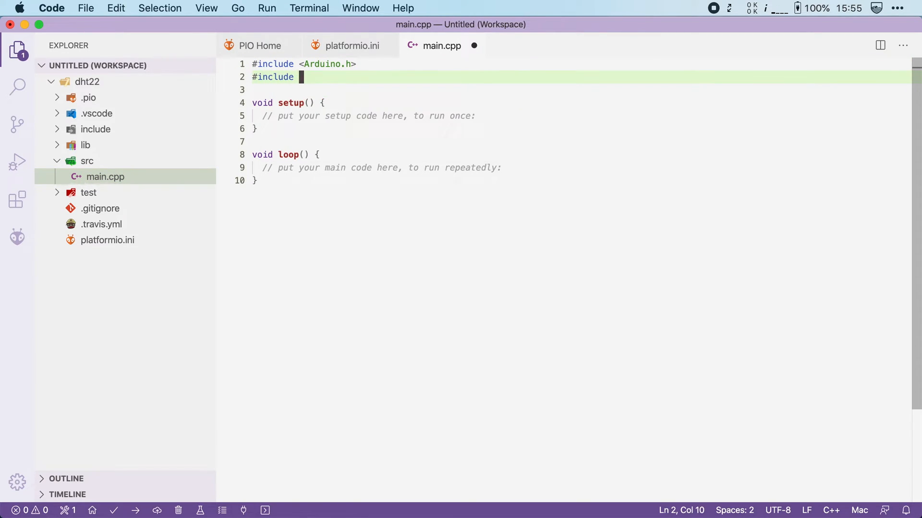
type("<DHT.h>")
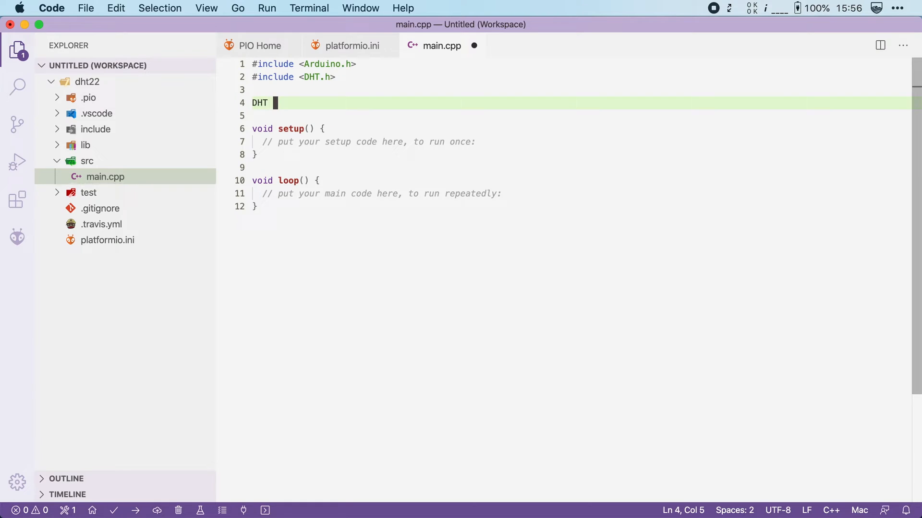
type("my_sensor()")
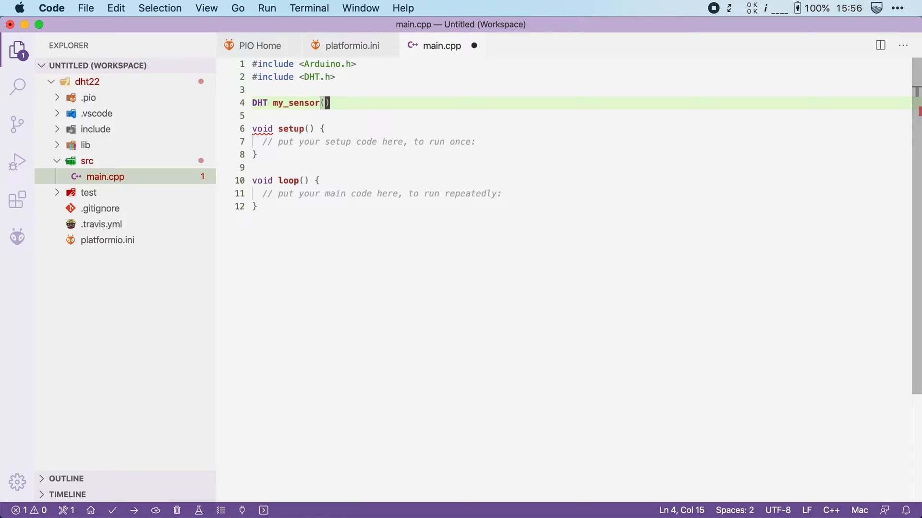
type("5")
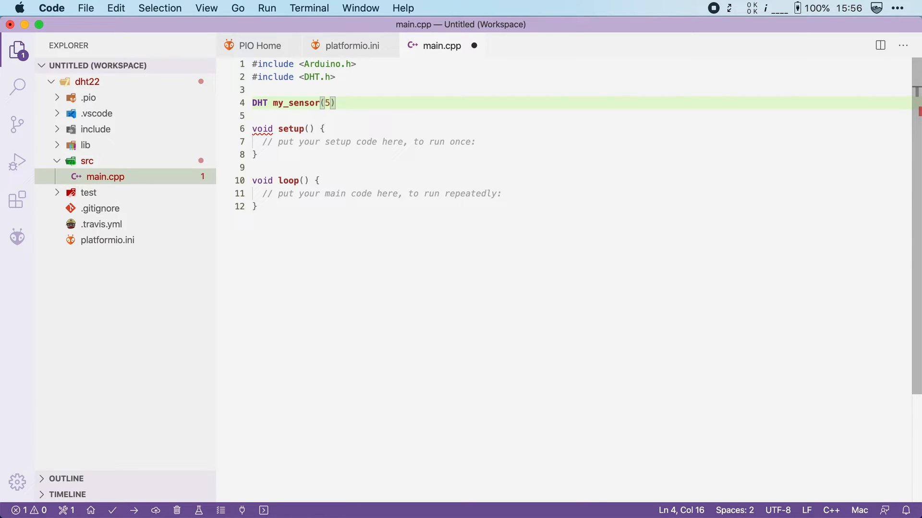
type(", D")
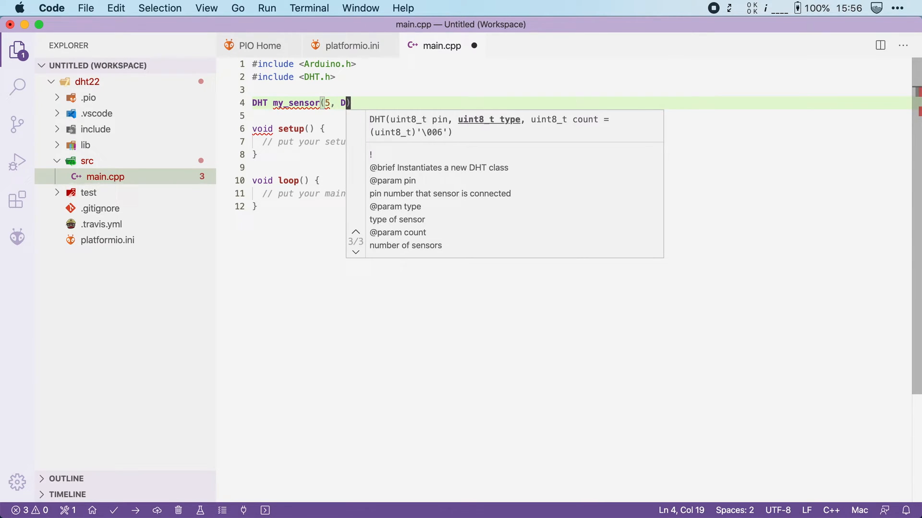
type("HT22);")
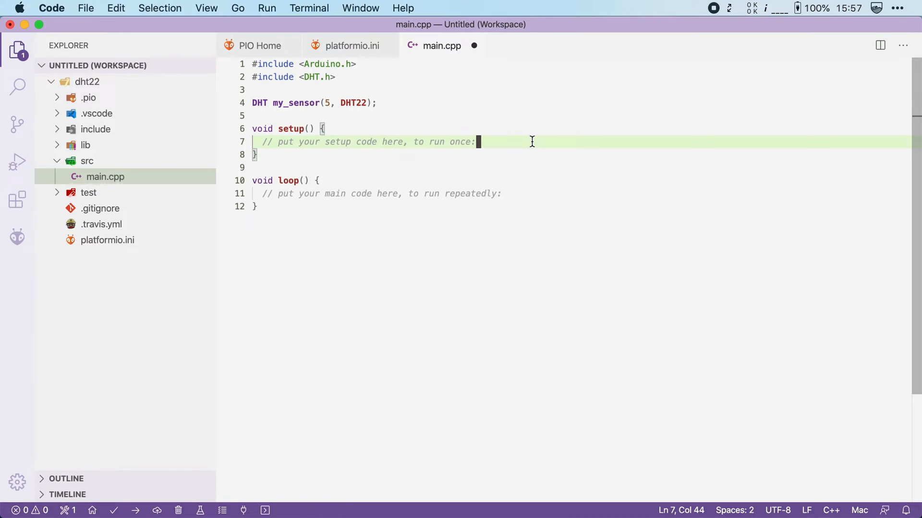
Start Serial at 9600 baud and call my_sensor.begin() inside setup()
type("Ser")
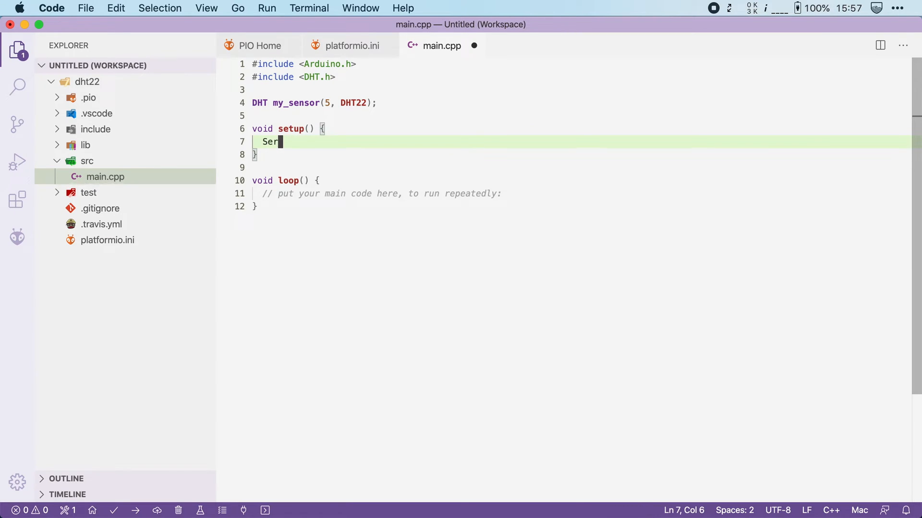
type("ial.begin(9600);")
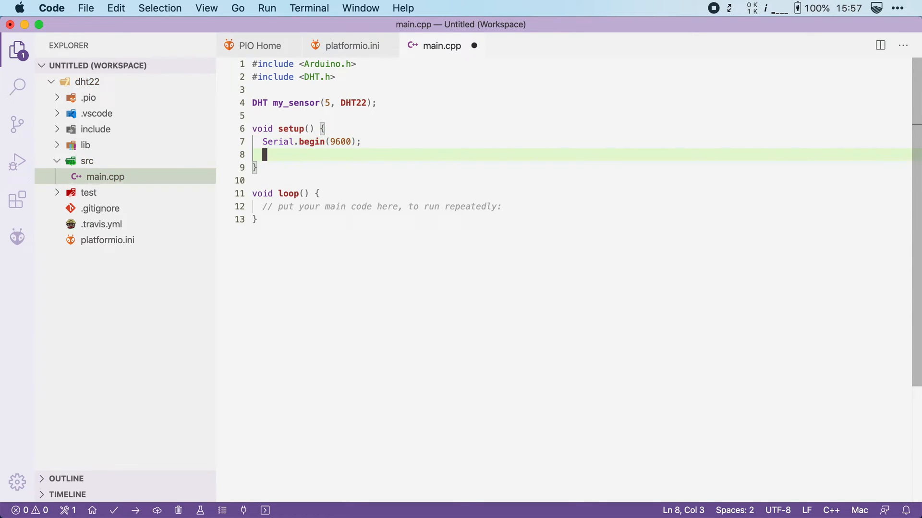
type("my_sensor")
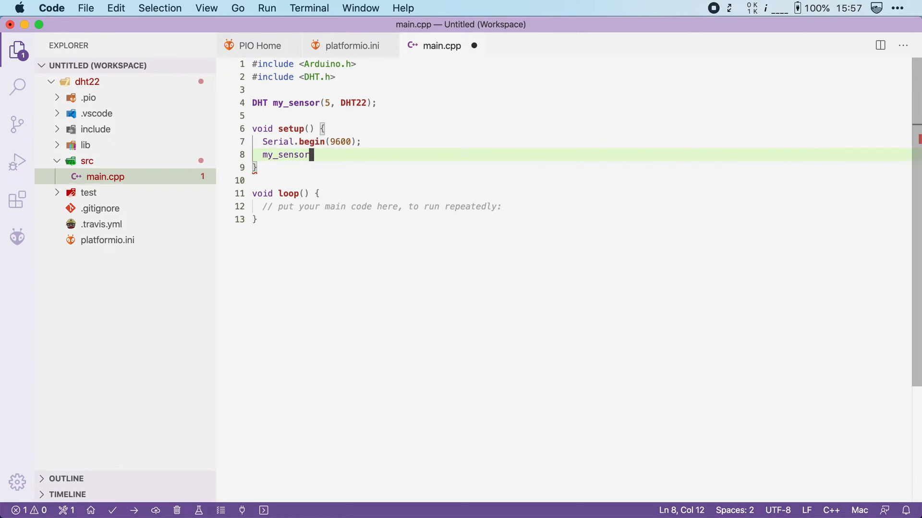
type(".begin();")
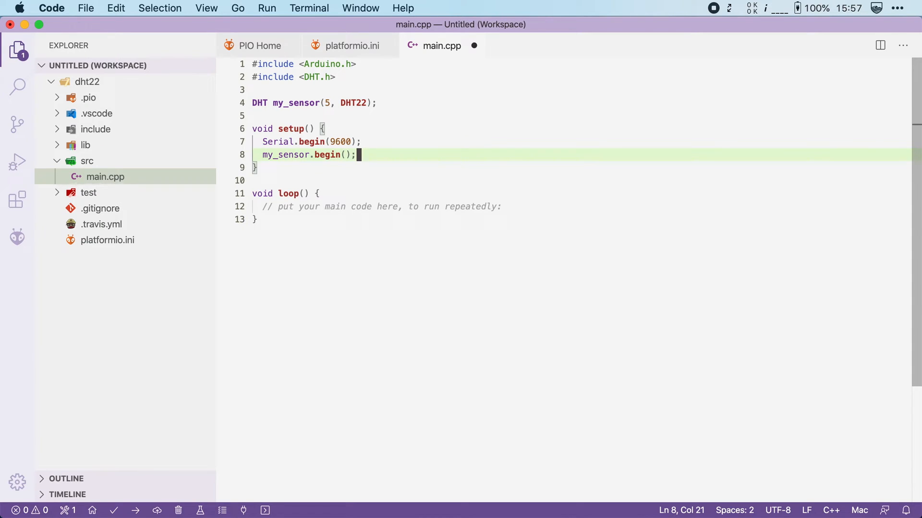
mouse_move(385, 113)
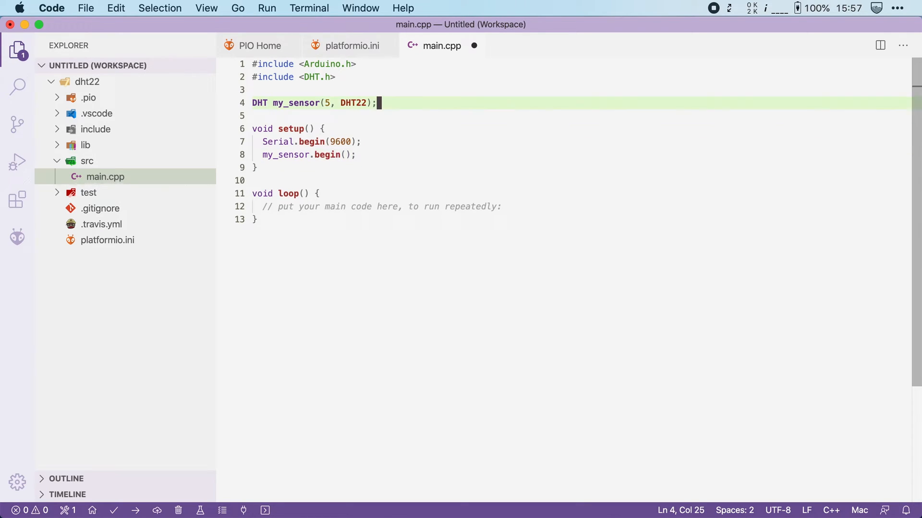
Declare global 'float temperature, humidity;' and clear loop()'s placeholder comment
type("float tempe")
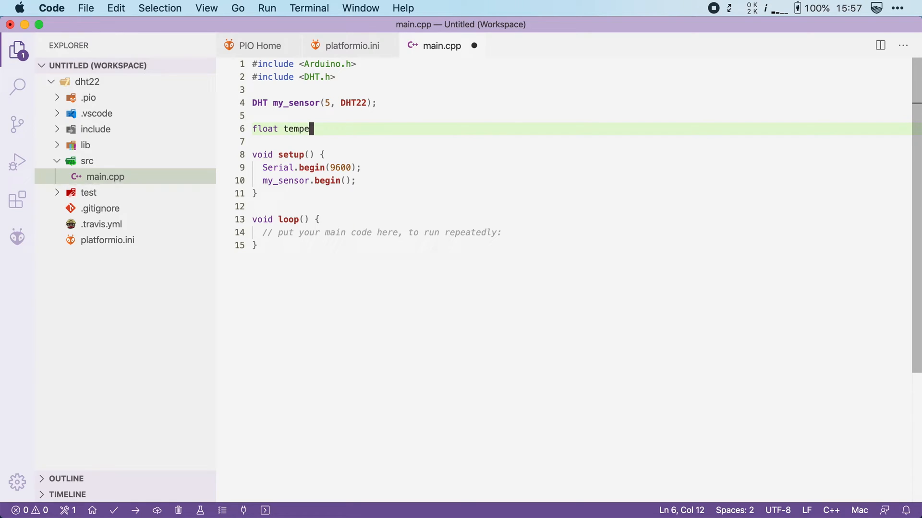
type("rature, hum")
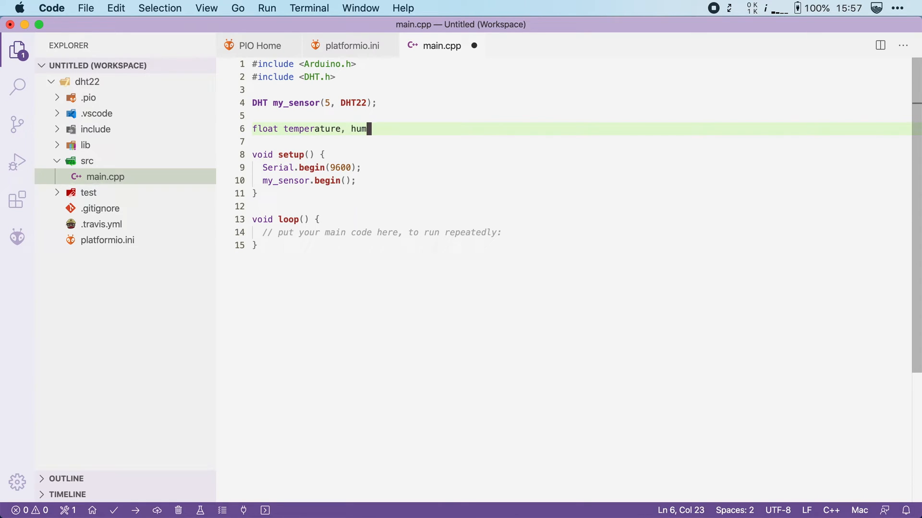
type("idity;")
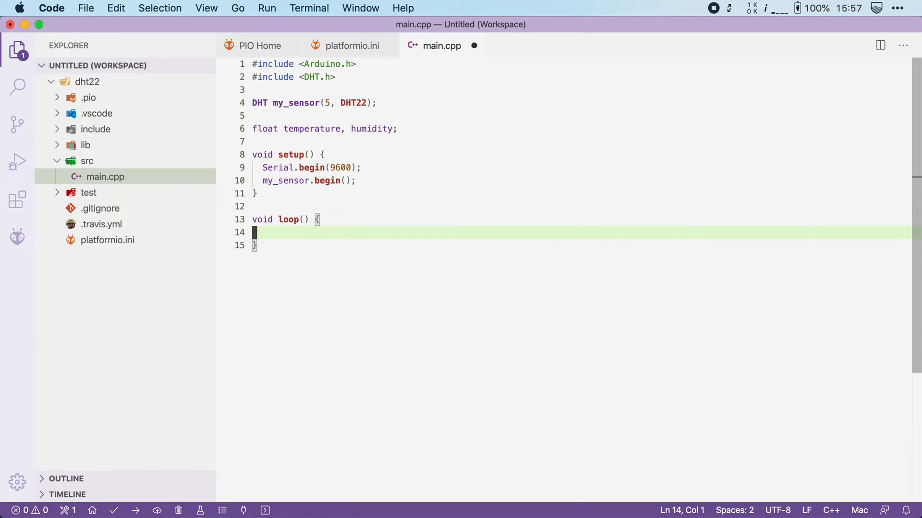
Read humidity and temperature from my_sensor into the two variables in loop()
type("humidity =")
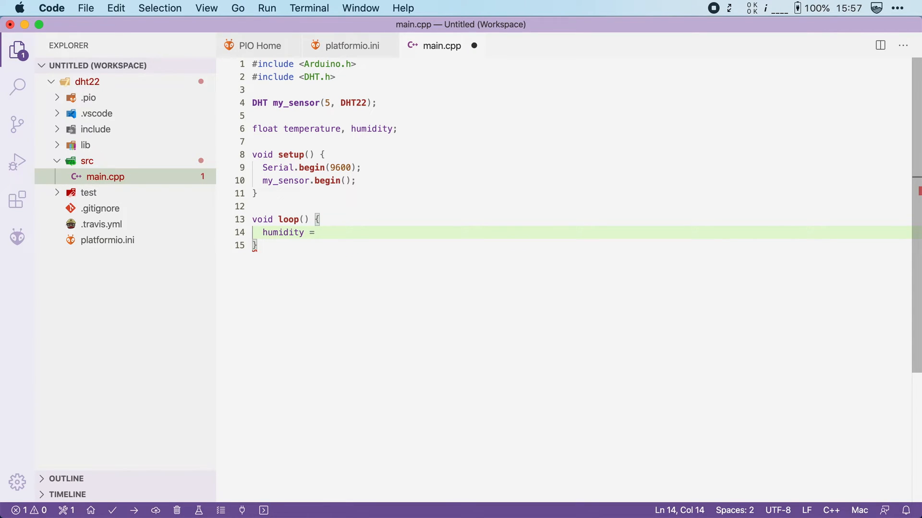
type("my_sensor.readHumidity();")
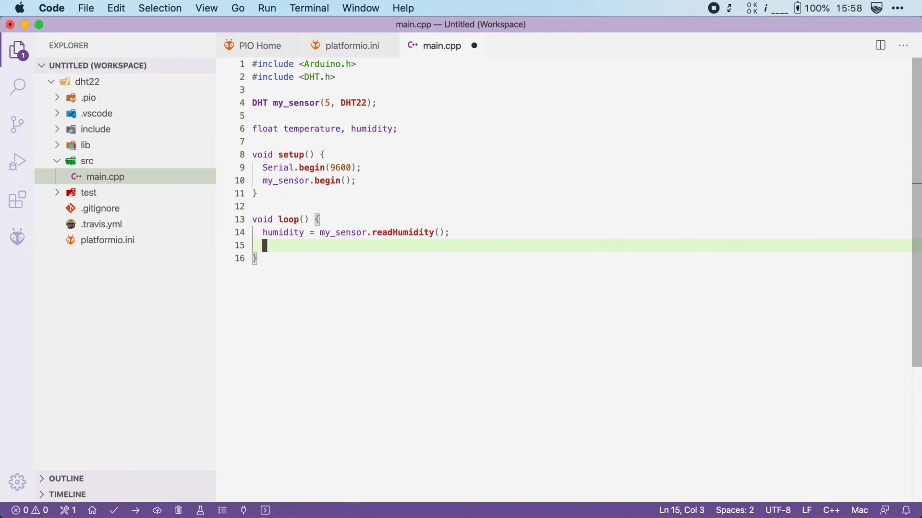
type("temperature = my_sensor.")
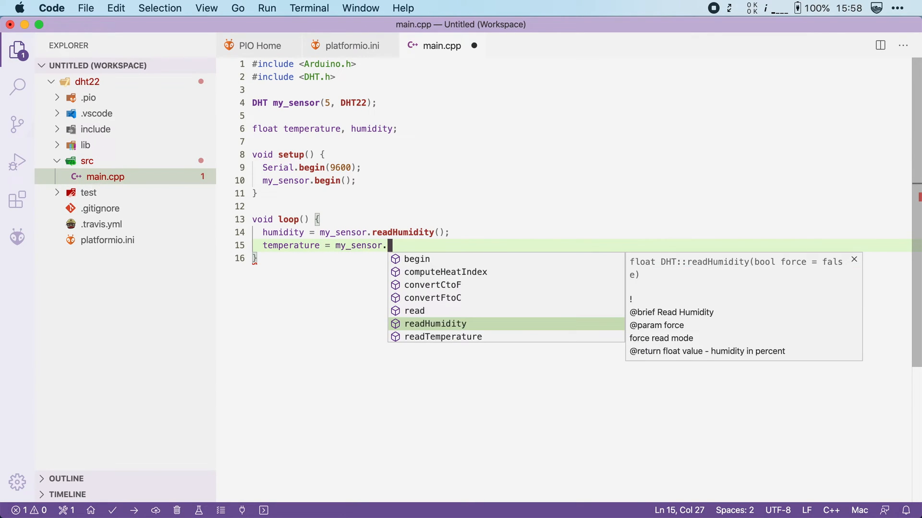
left_click(443, 336)
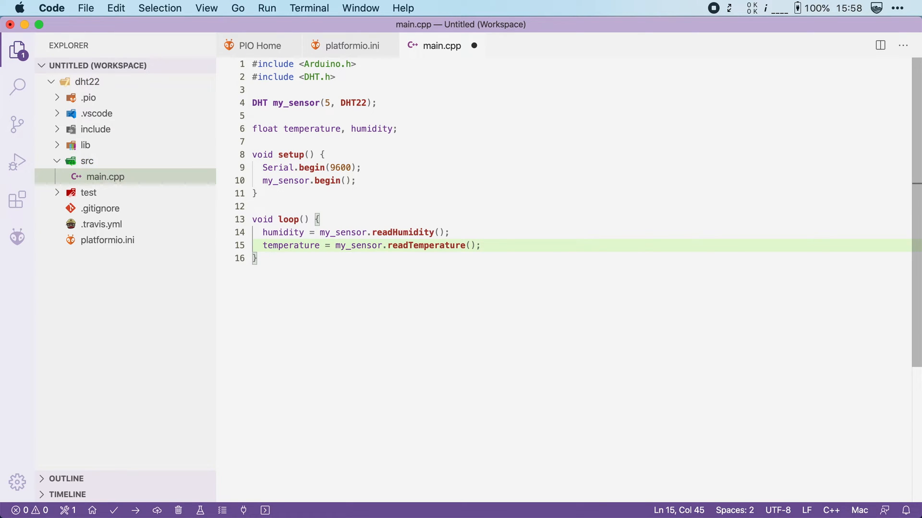
type("Serial.prin(\"Tempe")
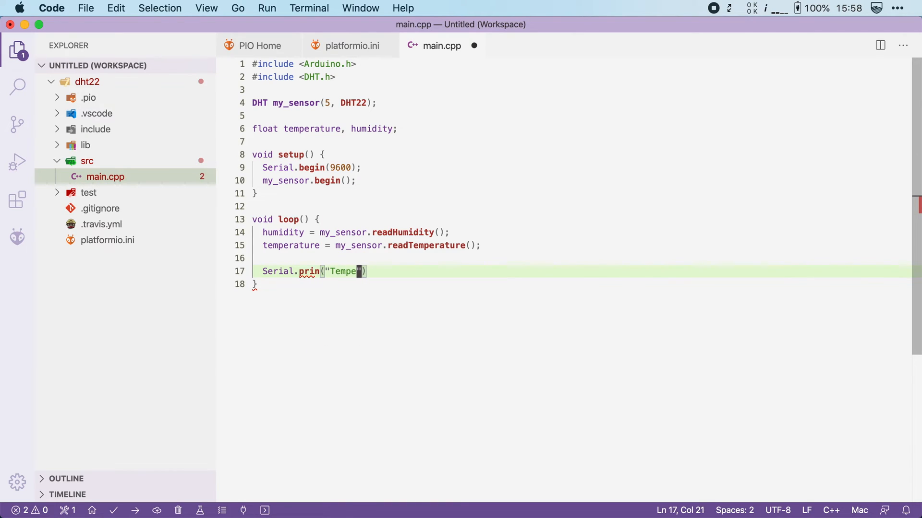
Print the temperature reading with a 'Temperature:' label and °C suffix over Serial
type("rature: \");")
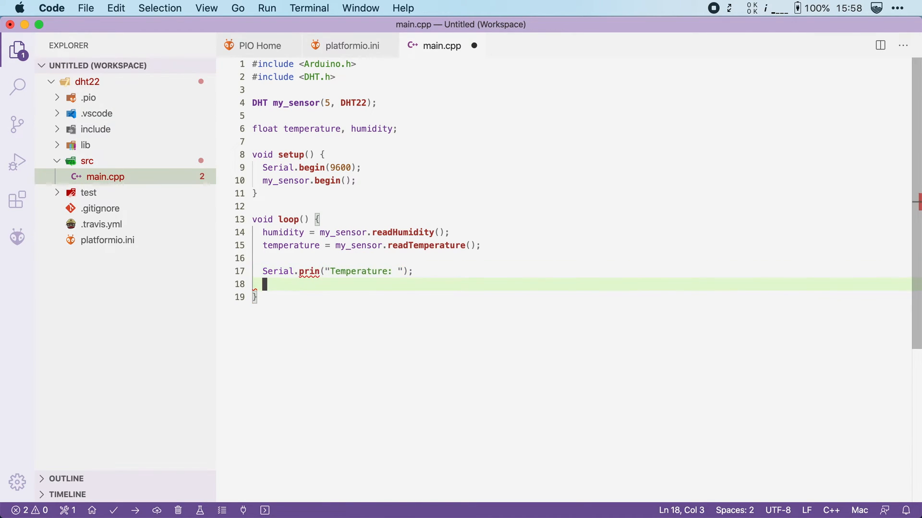
type("Serial.rpin")
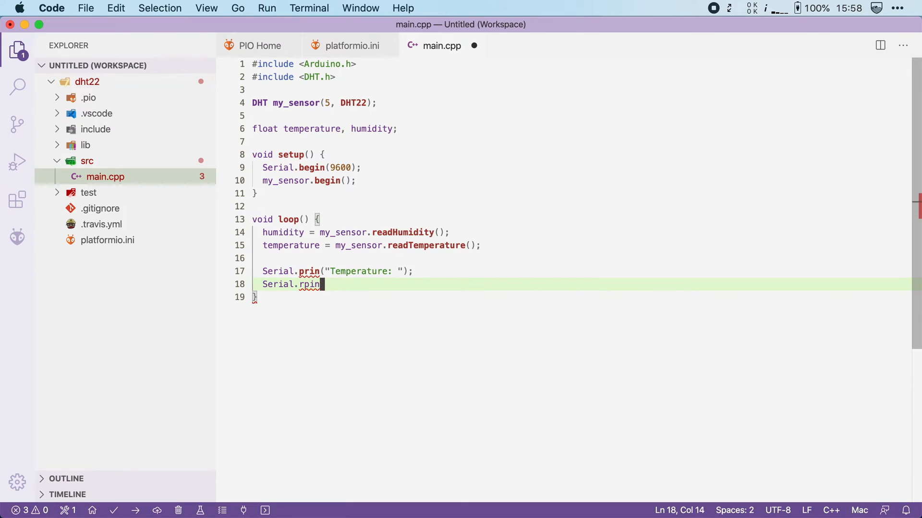
type("print()")
type("Serial.print(\"°")
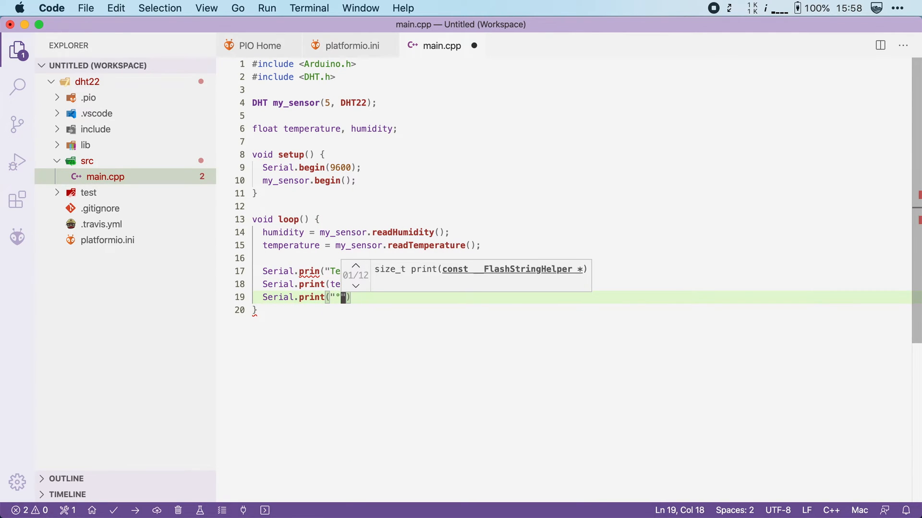
type("C / Humidity:")
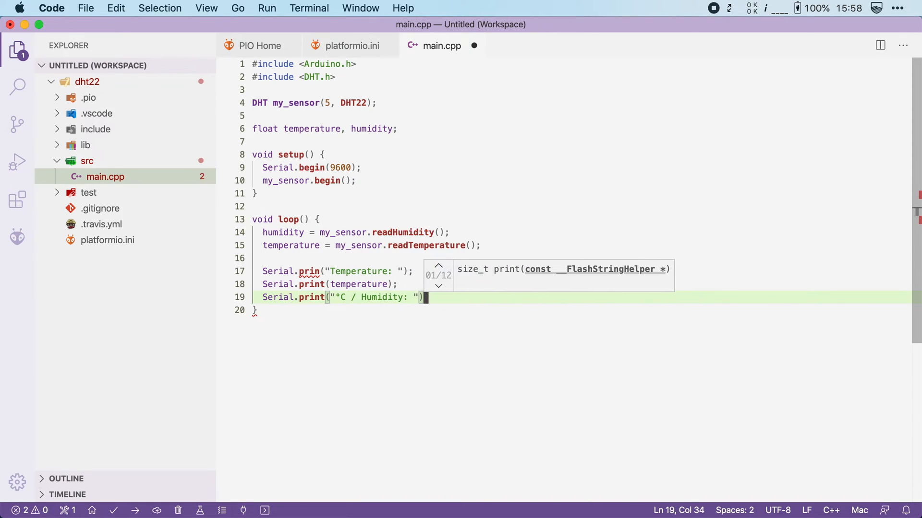
Print the humidity reading followed by '%' on its own Serial line
type("Serial.rpin")
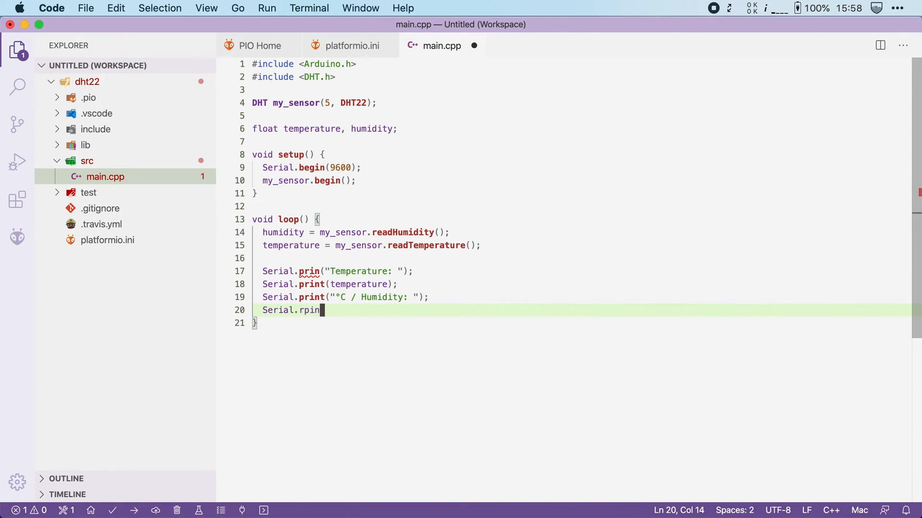
type("print(h)")
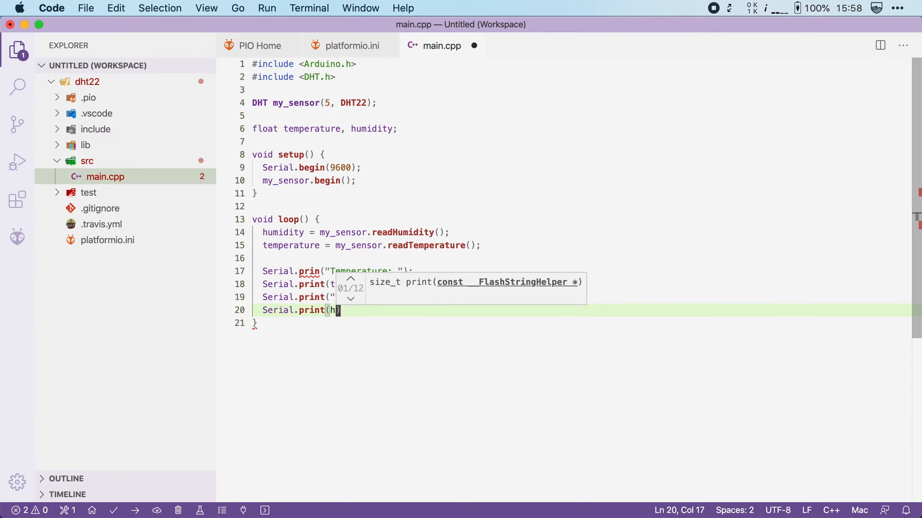
key("enter")
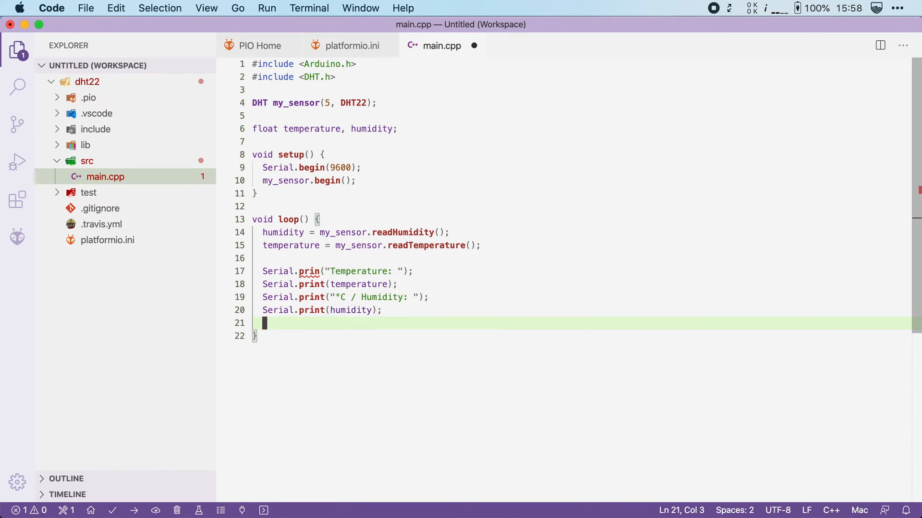
type("Serial.prin")
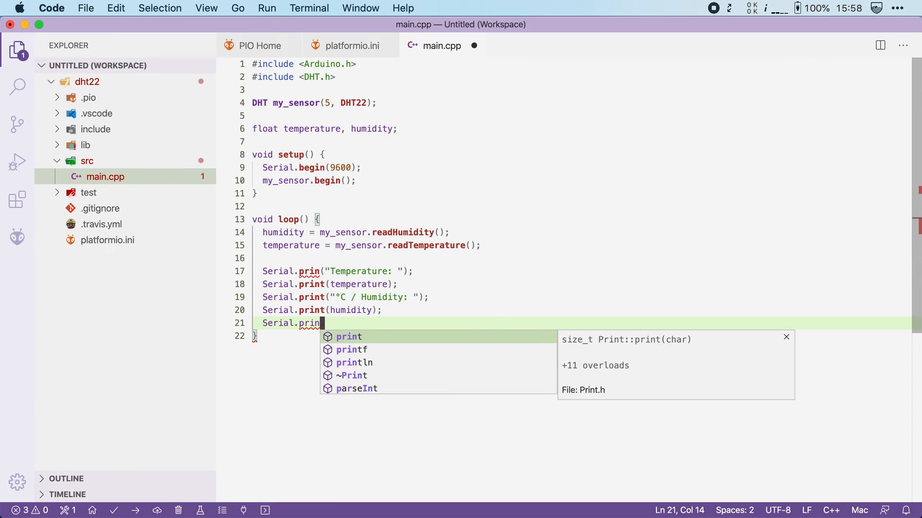
type("ln(\"%\");")
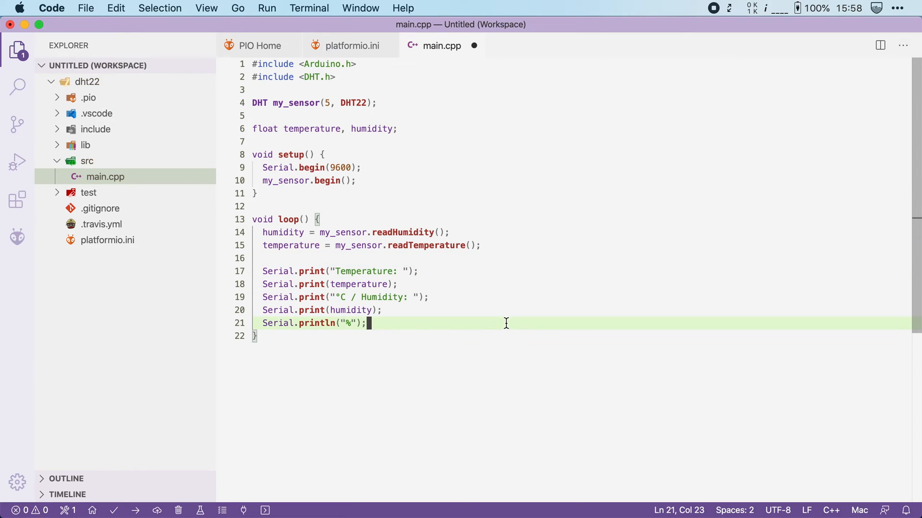
Add delay(2000); at the end of loop() and save main.cpp
type("delay(2000);")
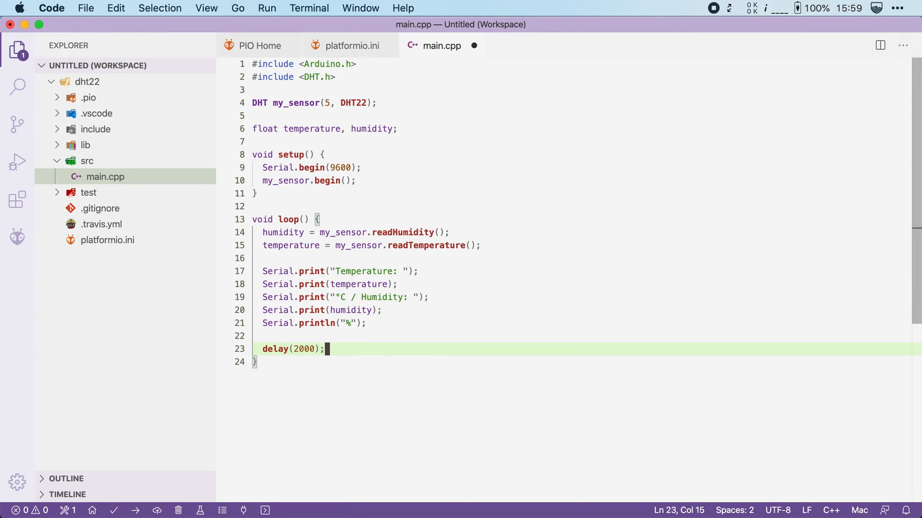
key("cmd+s")
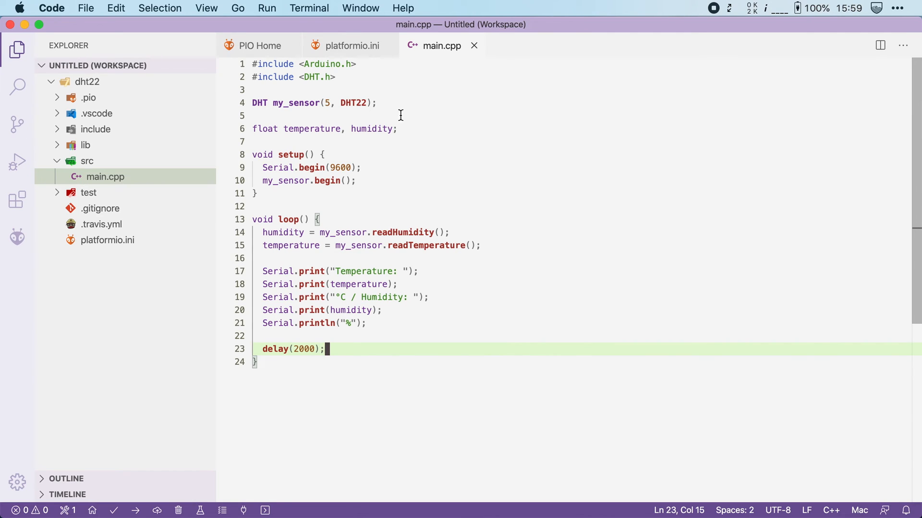
Insert '#include <Wire.h>' and '#include <SPI.h>' after the Arduino.h include
type("#i")
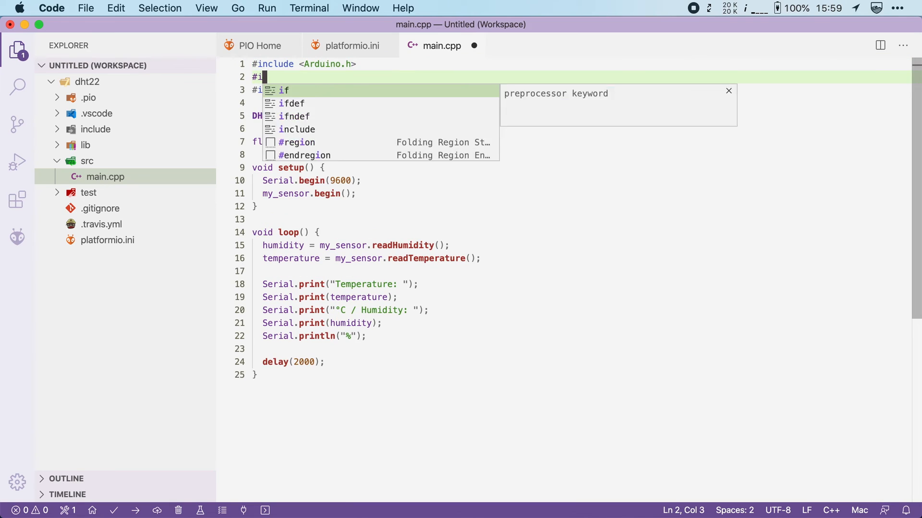
type("nclude <Wire.h>")
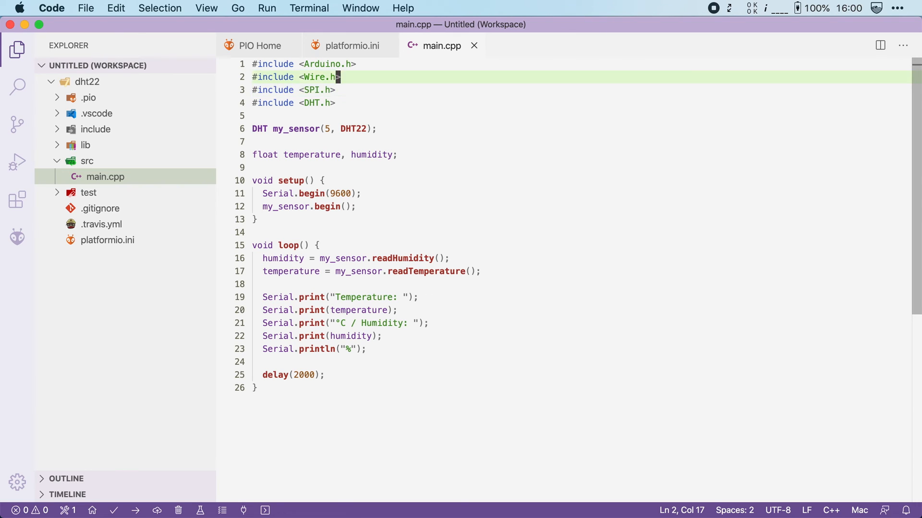
key("down")
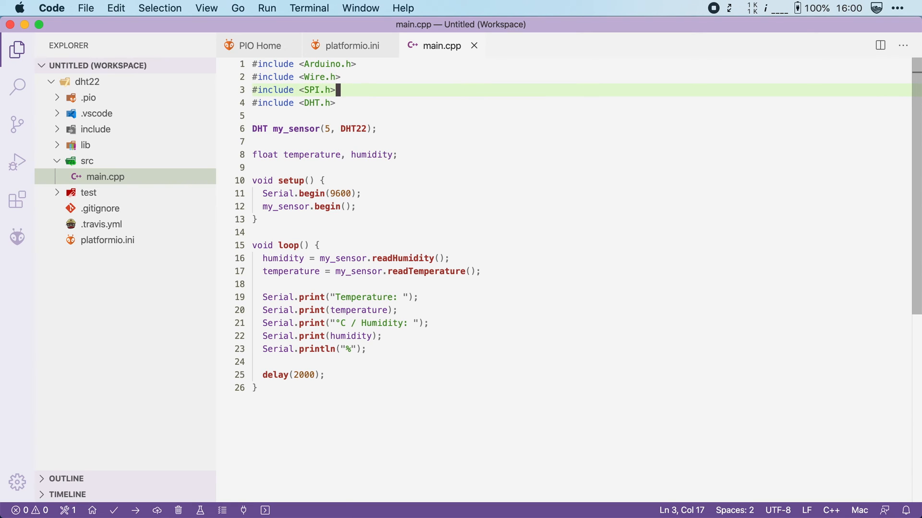
mouse_move(374, 93)
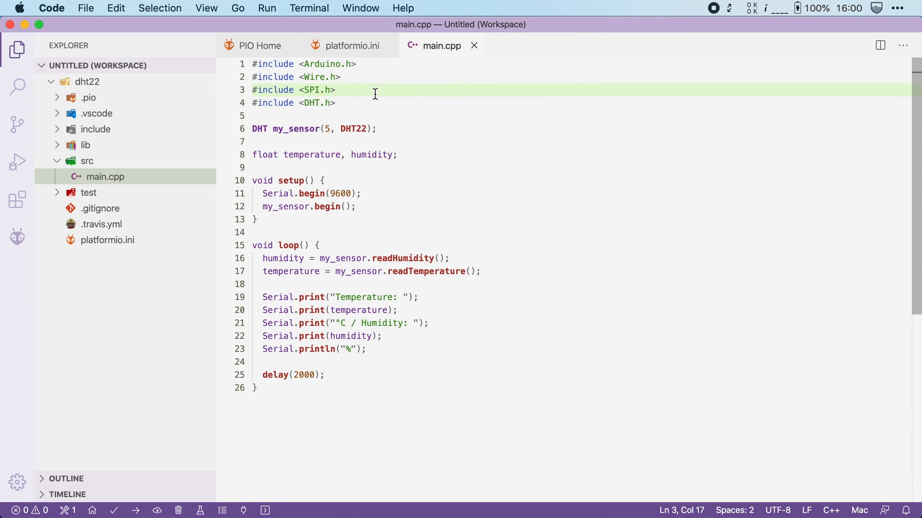